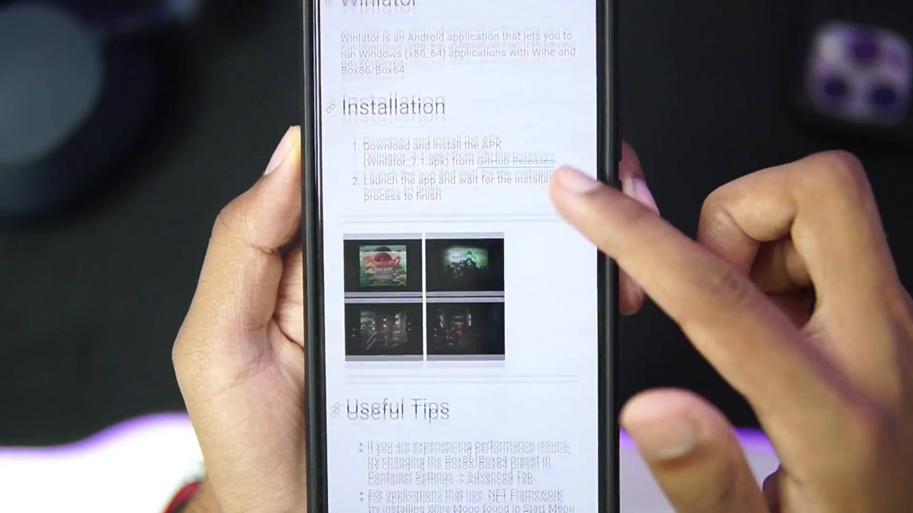
# Scroll through the Winlator 7.1.1 Native Glibc release notes to the uninstall note.
pyautogui.scroll(3)
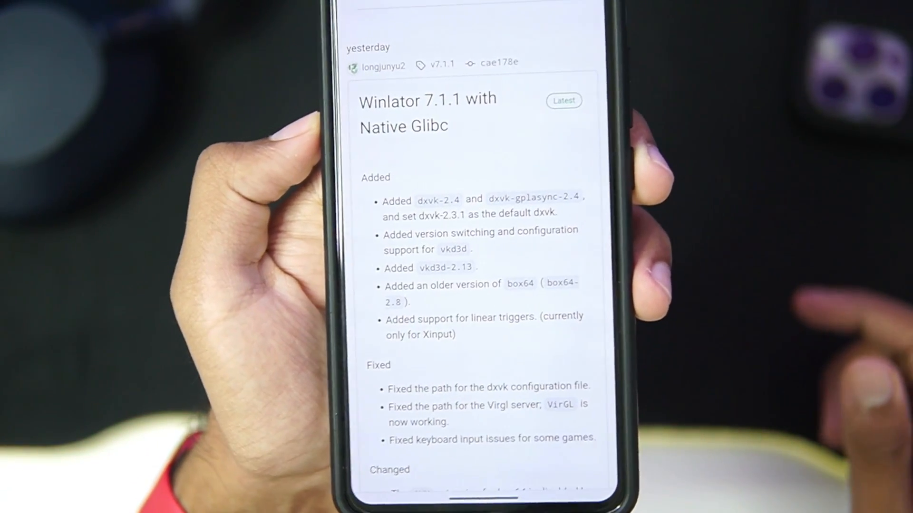
pyautogui.scroll(3)
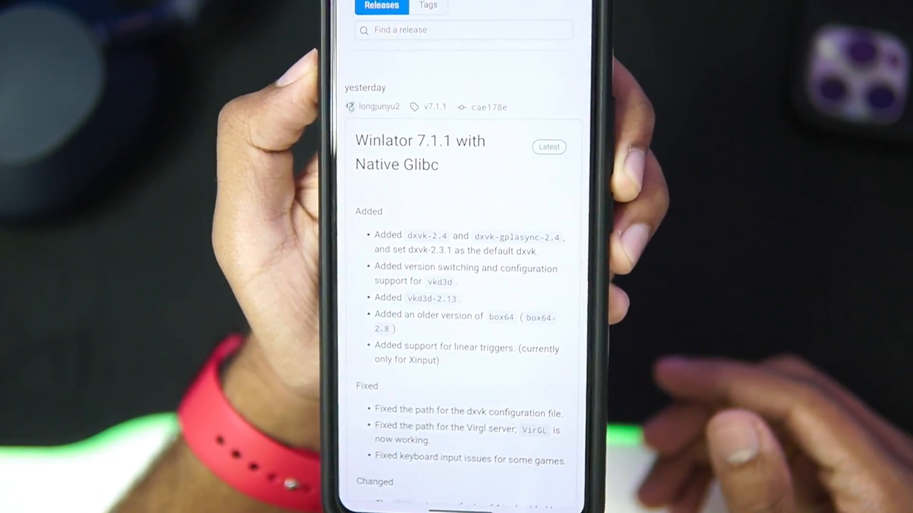
pyautogui.scroll(-3)
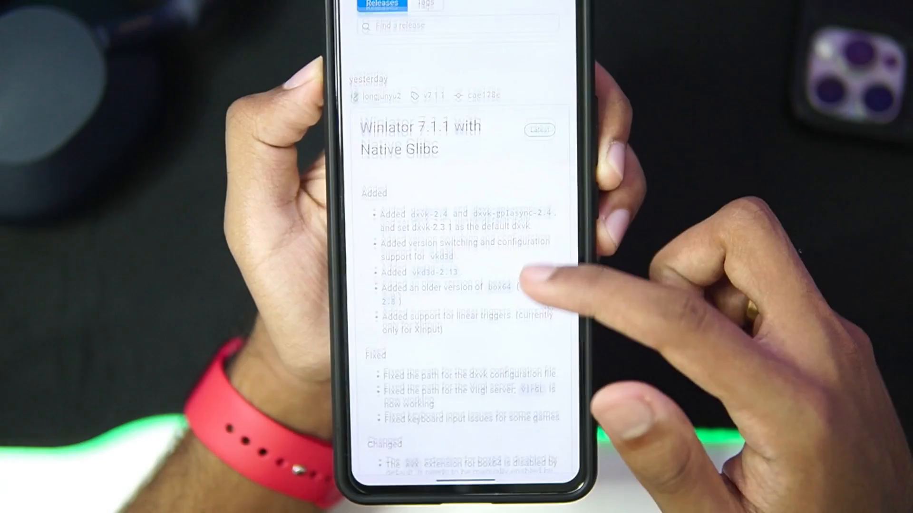
pyautogui.scroll(3)
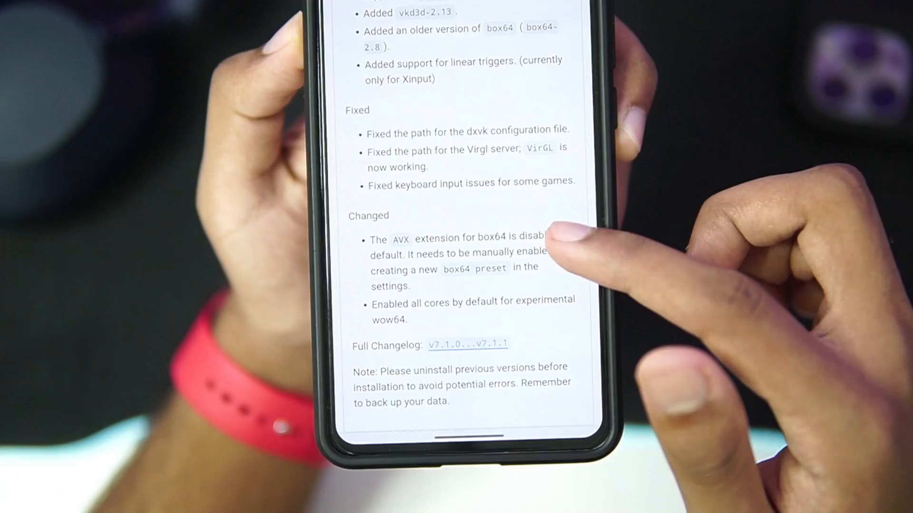
pyautogui.scroll(3)
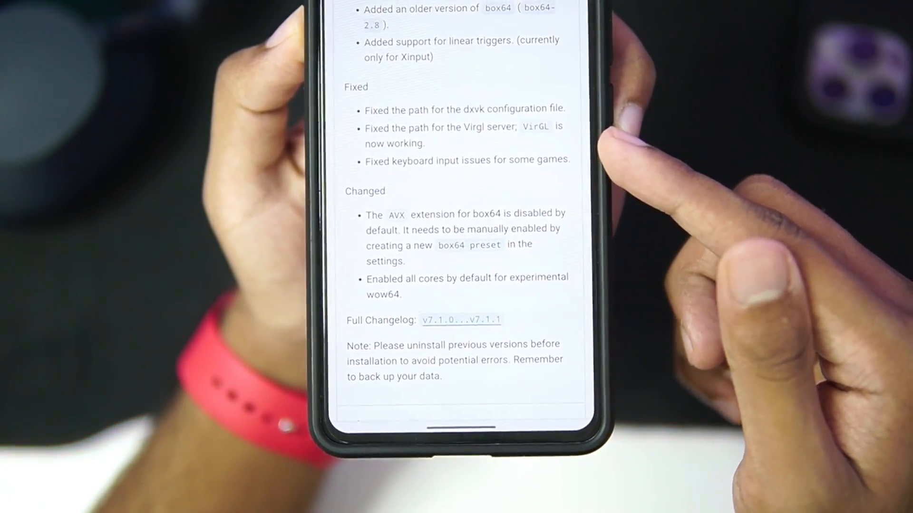
pyautogui.scroll(3)
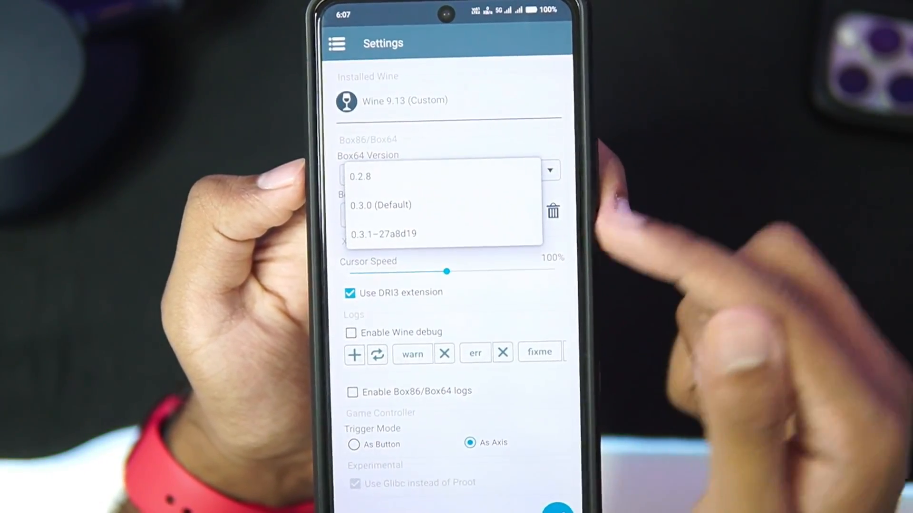
# Keep Box64 0.3.0 (Default), set the Box64 preset to Performance and save the settings.
pyautogui.click(380, 205)
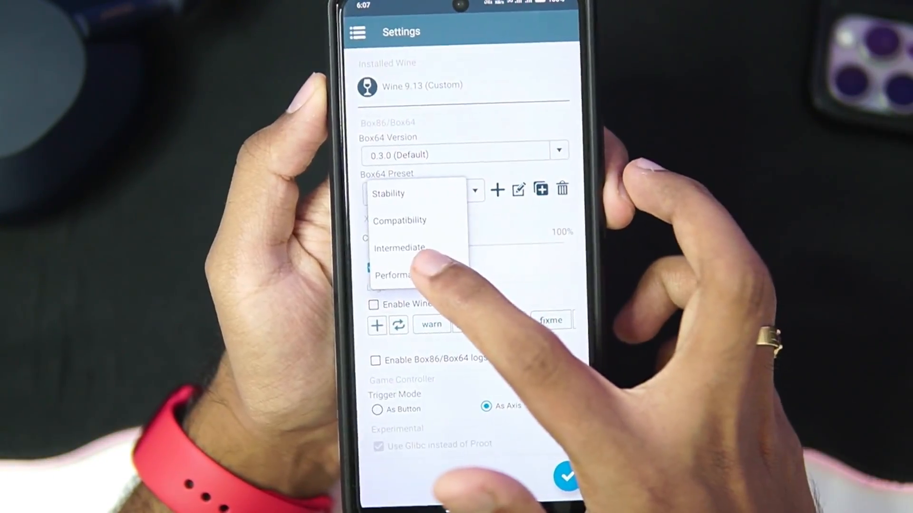
pyautogui.click(398, 276)
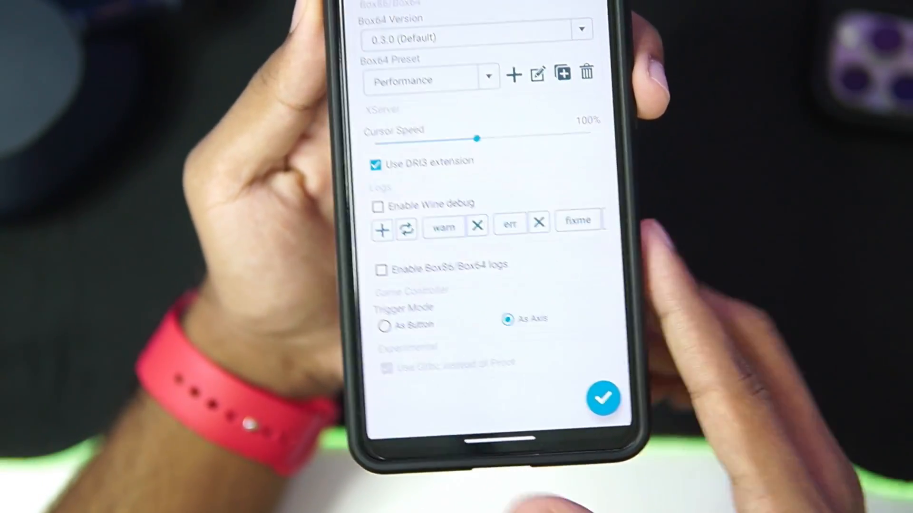
pyautogui.click(603, 398)
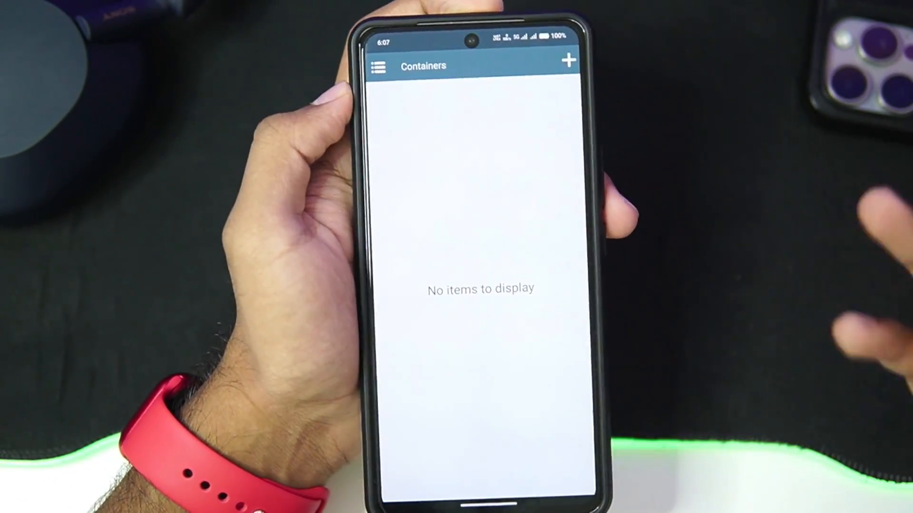
# Create Container-1 with the Turnip (Adreno) graphics driver and review its DXVK configuration.
pyautogui.click(567, 60)
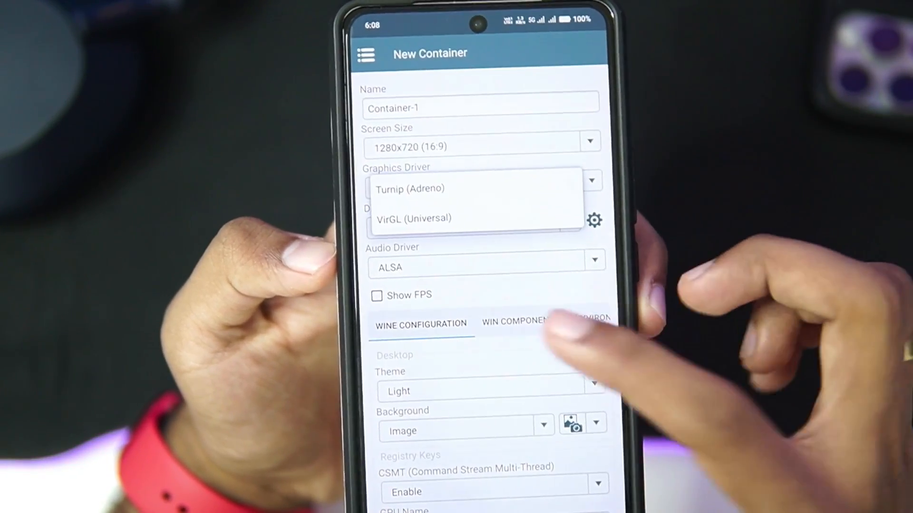
pyautogui.click(594, 220)
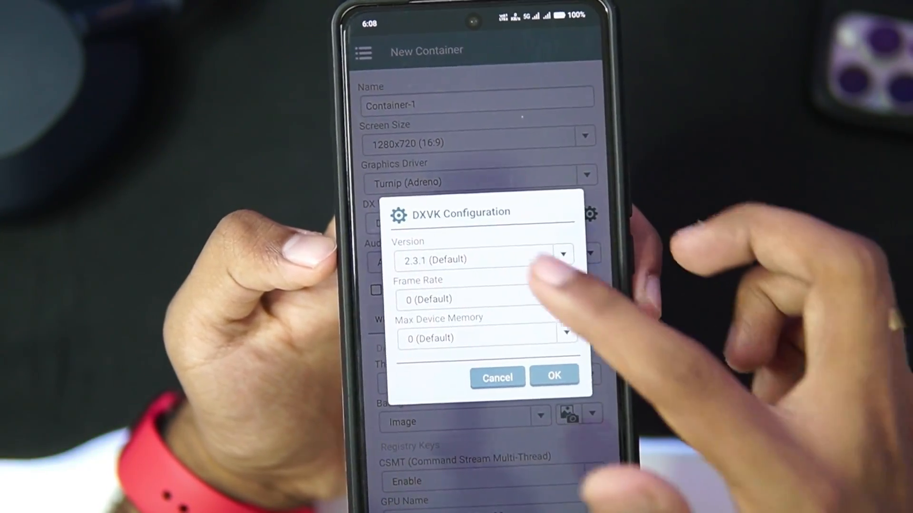
pyautogui.click(562, 255)
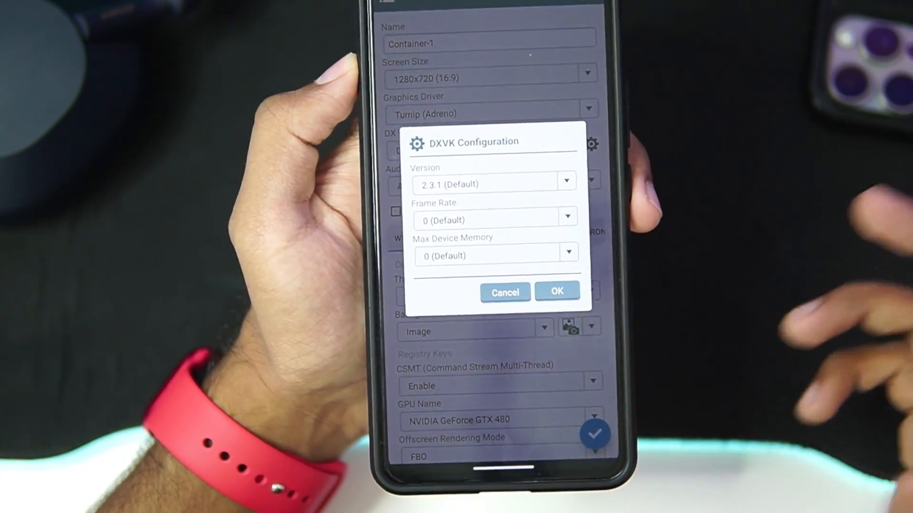
pyautogui.click(556, 292)
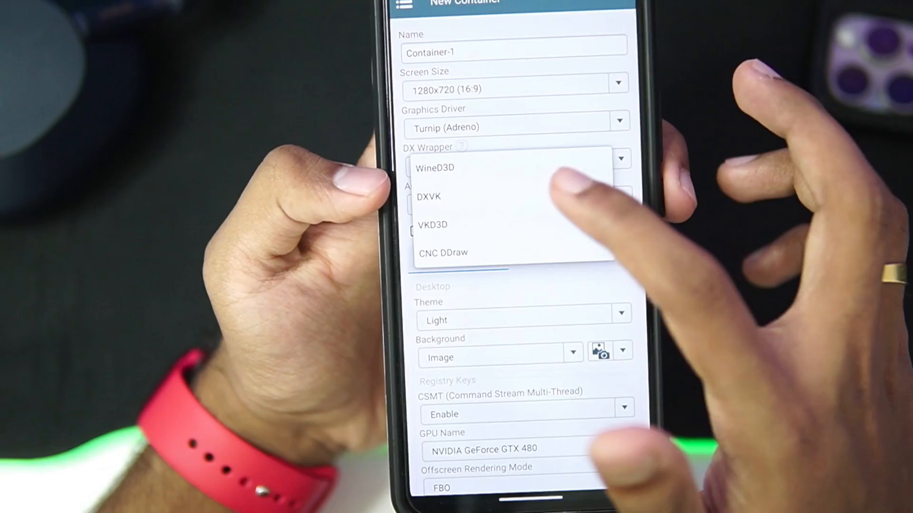
# Set the DX wrapper to DXVK with version 2.3.1 (Default) and confirm.
pyautogui.click(429, 195)
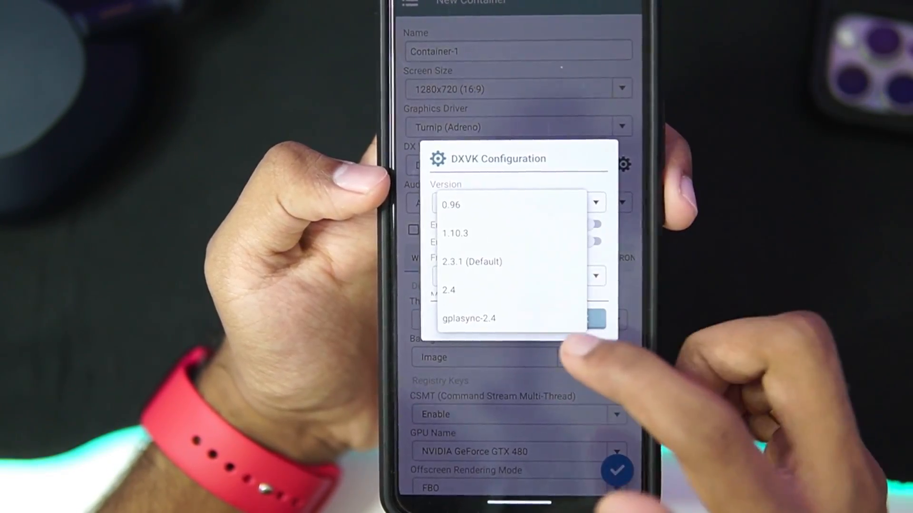
pyautogui.click(469, 319)
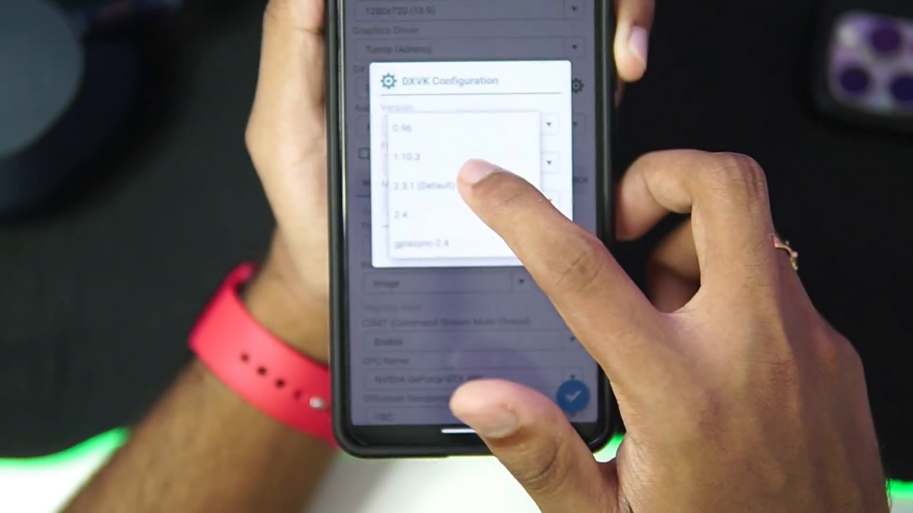
pyautogui.click(425, 188)
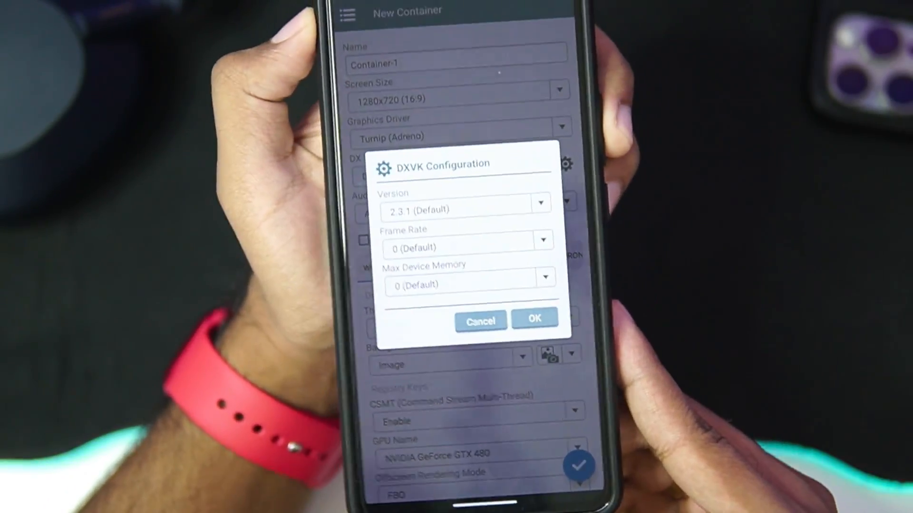
pyautogui.click(533, 320)
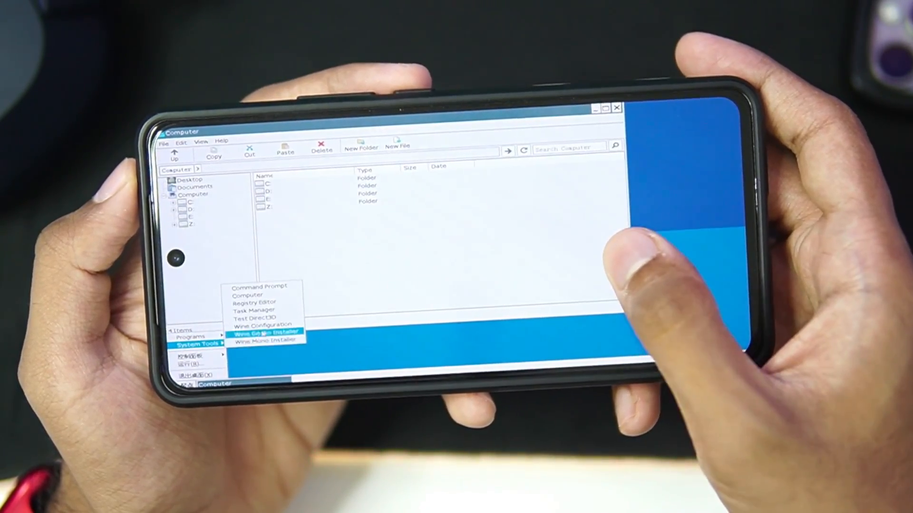
# Run the Wine Gecko installer from System Tools in the container's desktop.
pyautogui.click(262, 325)
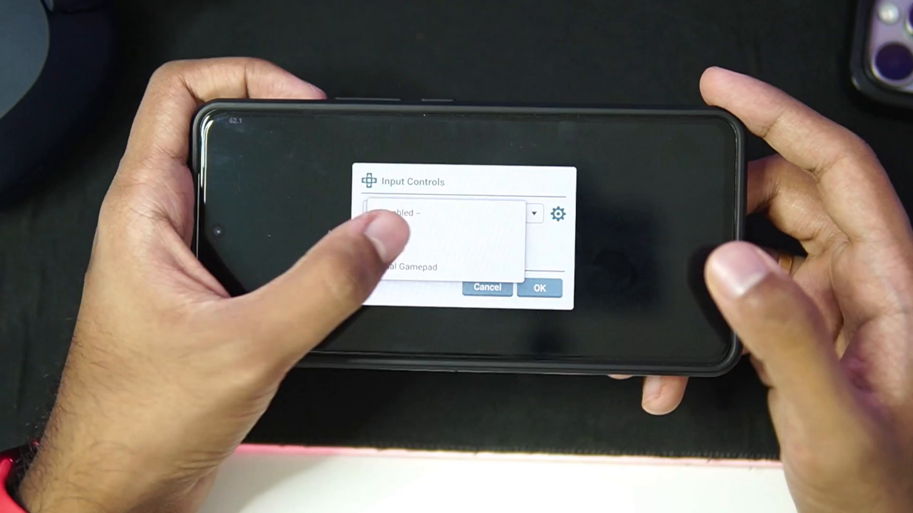
# Choose the gamepad control profile and dismiss Palworld's patch notes to reach the title menu.
pyautogui.click(541, 288)
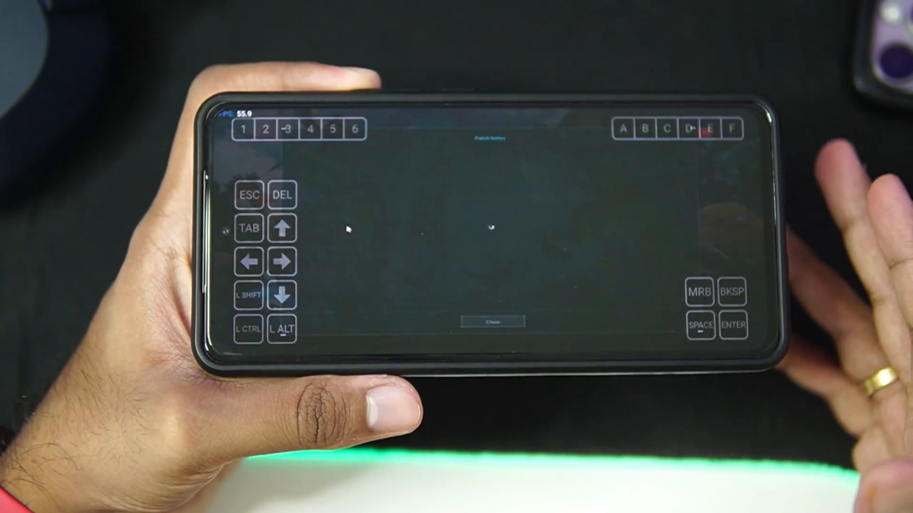
pyautogui.click(493, 322)
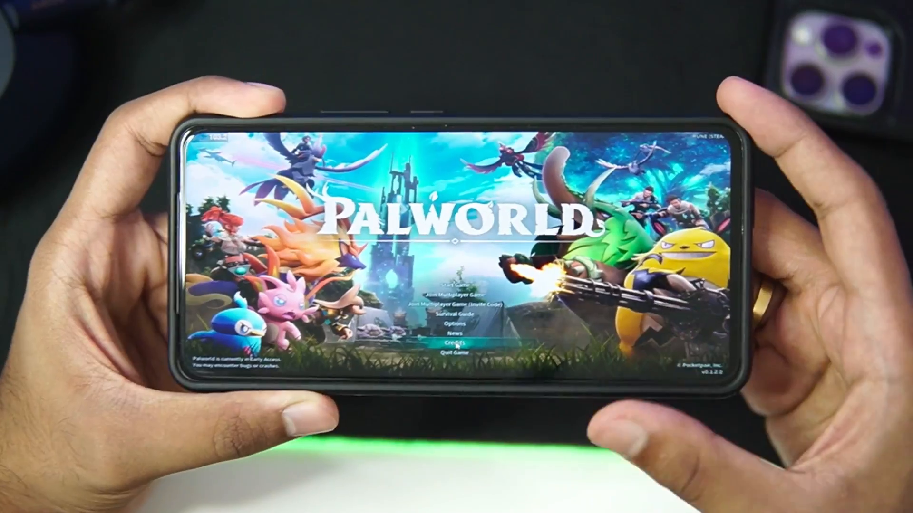